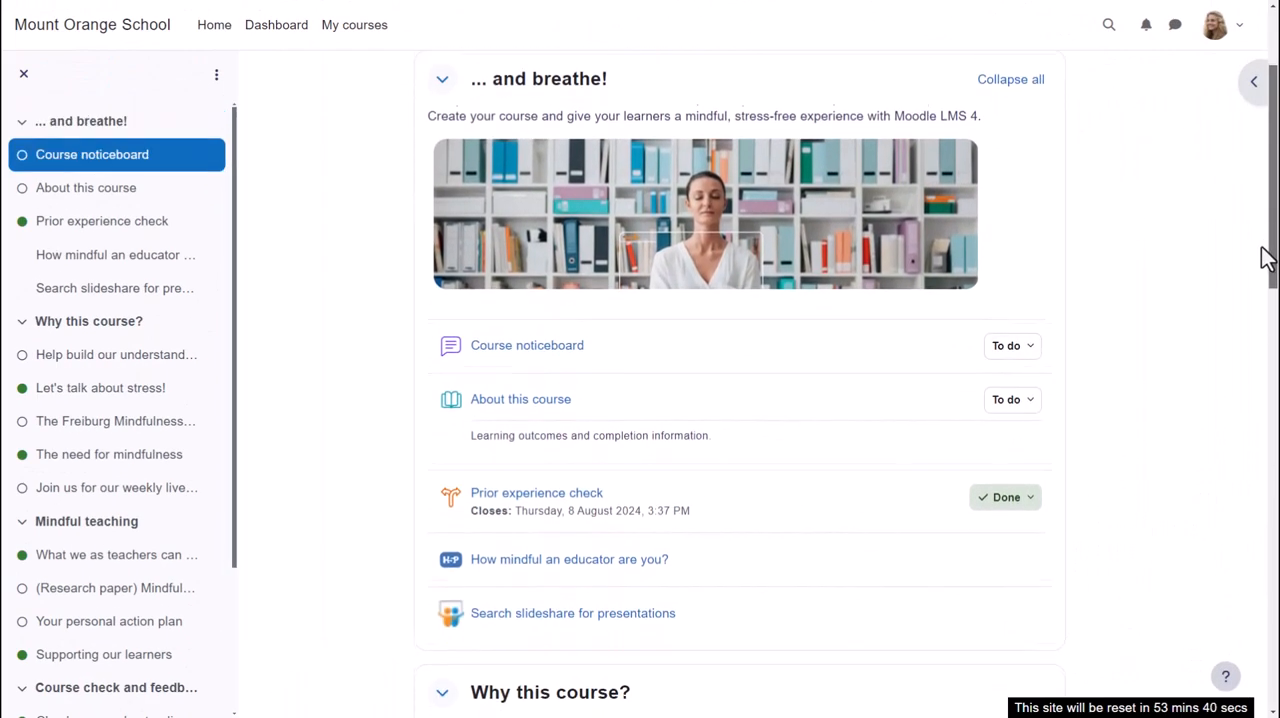
Override the first student's Interesting cities completion to completed and confirm the change
scroll("down", 3)
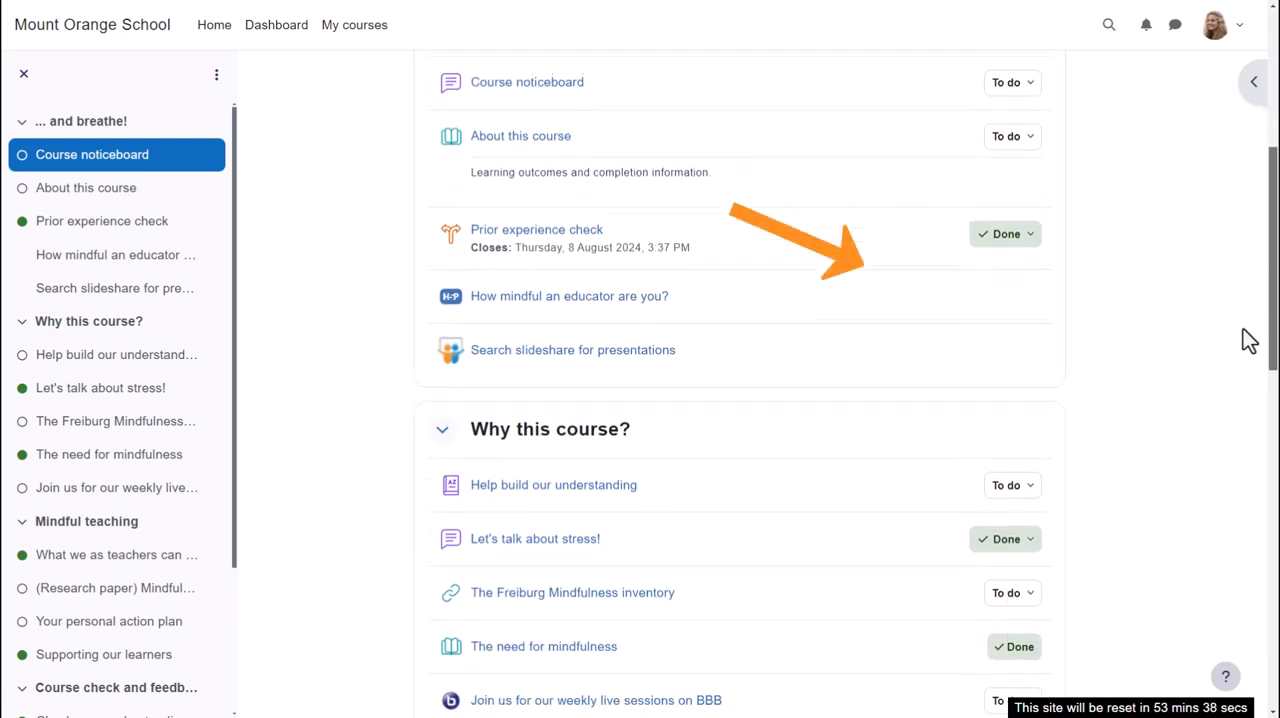
scroll("down", 3)
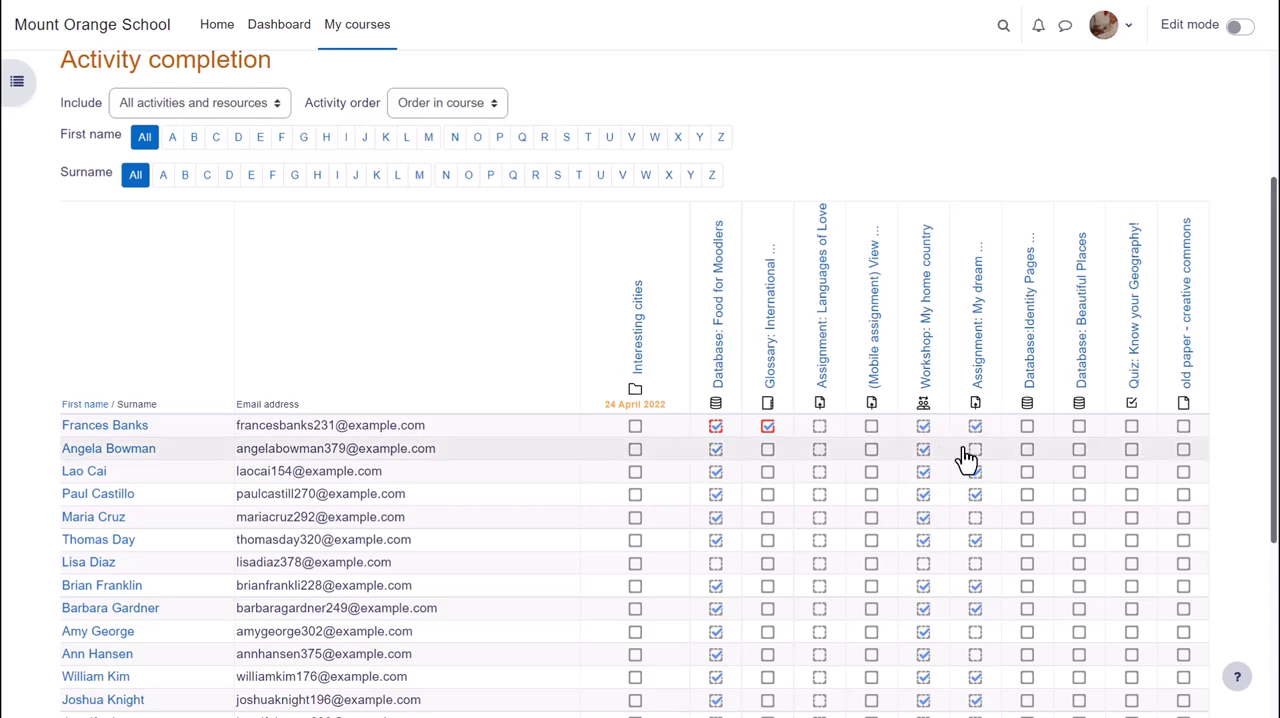
mouse_move(667, 458)
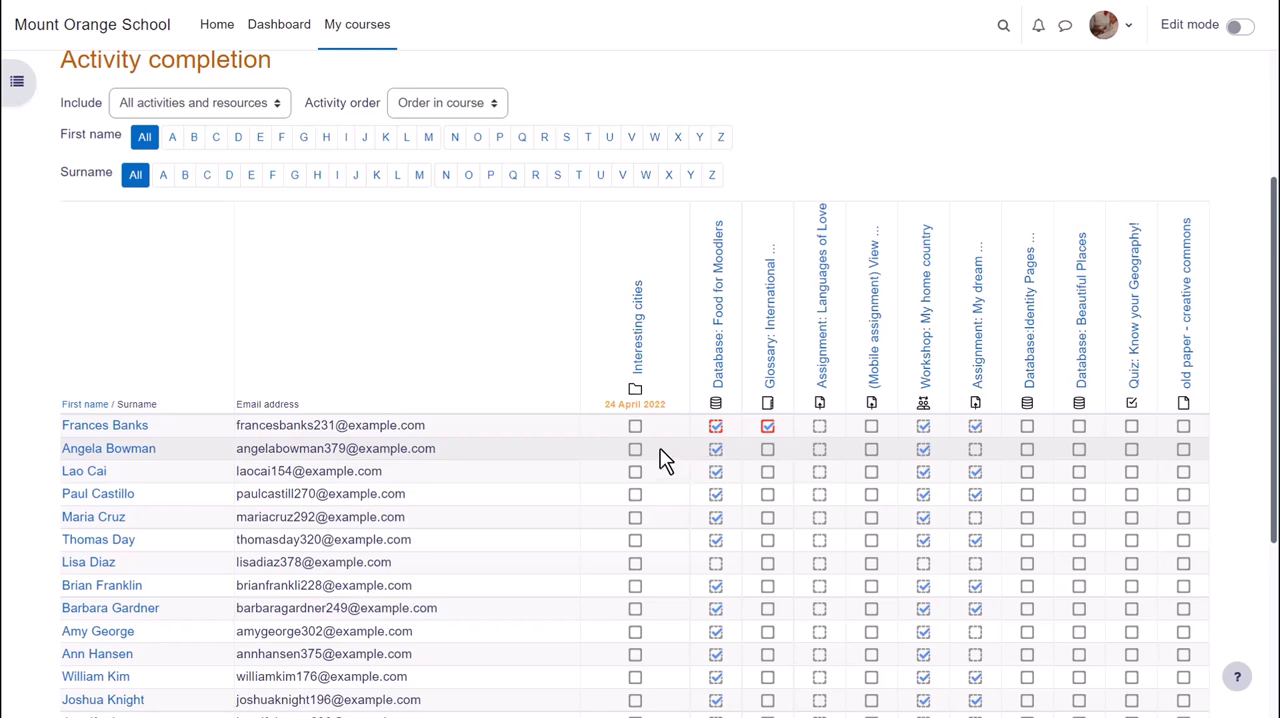
mouse_move(635, 425)
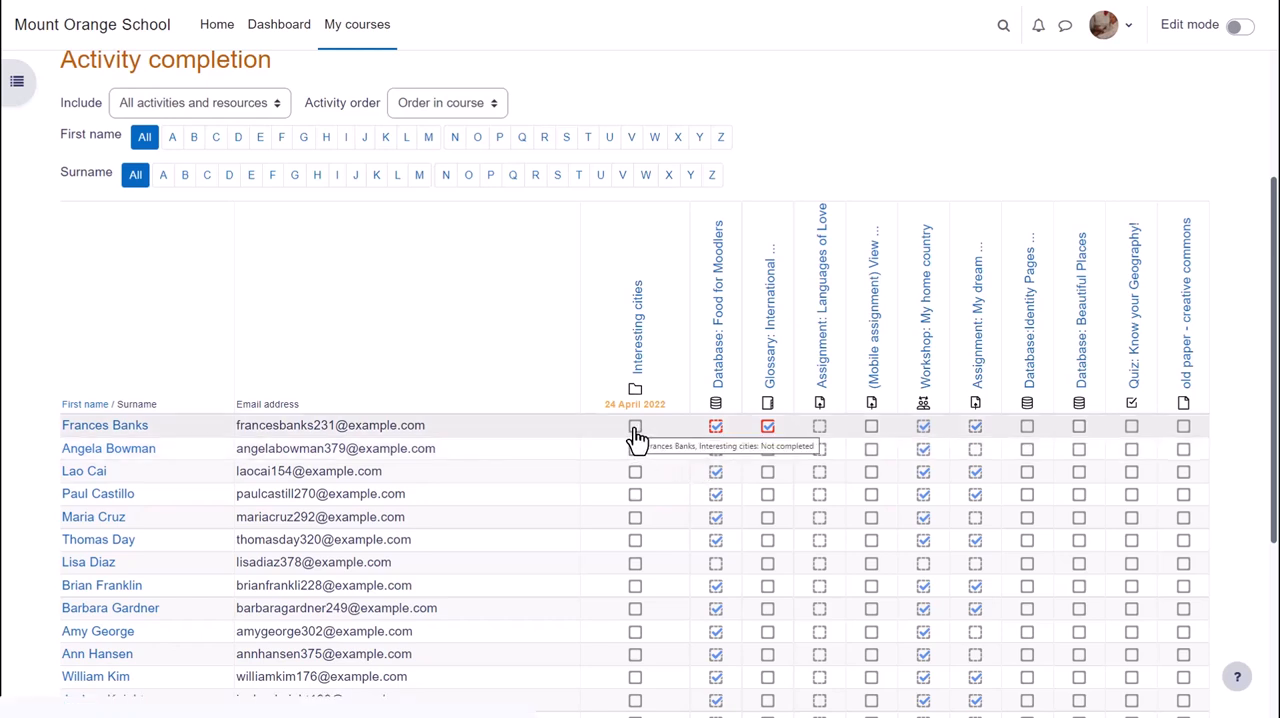
left_click(635, 425)
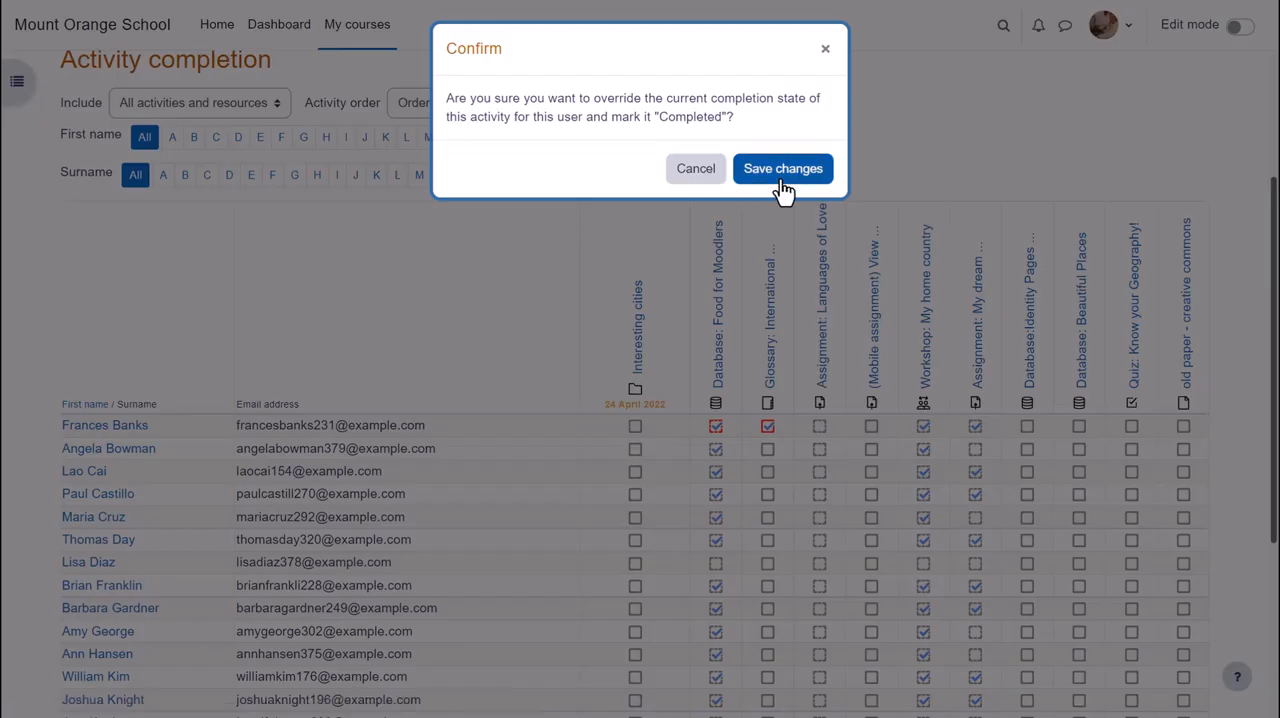
left_click(782, 168)
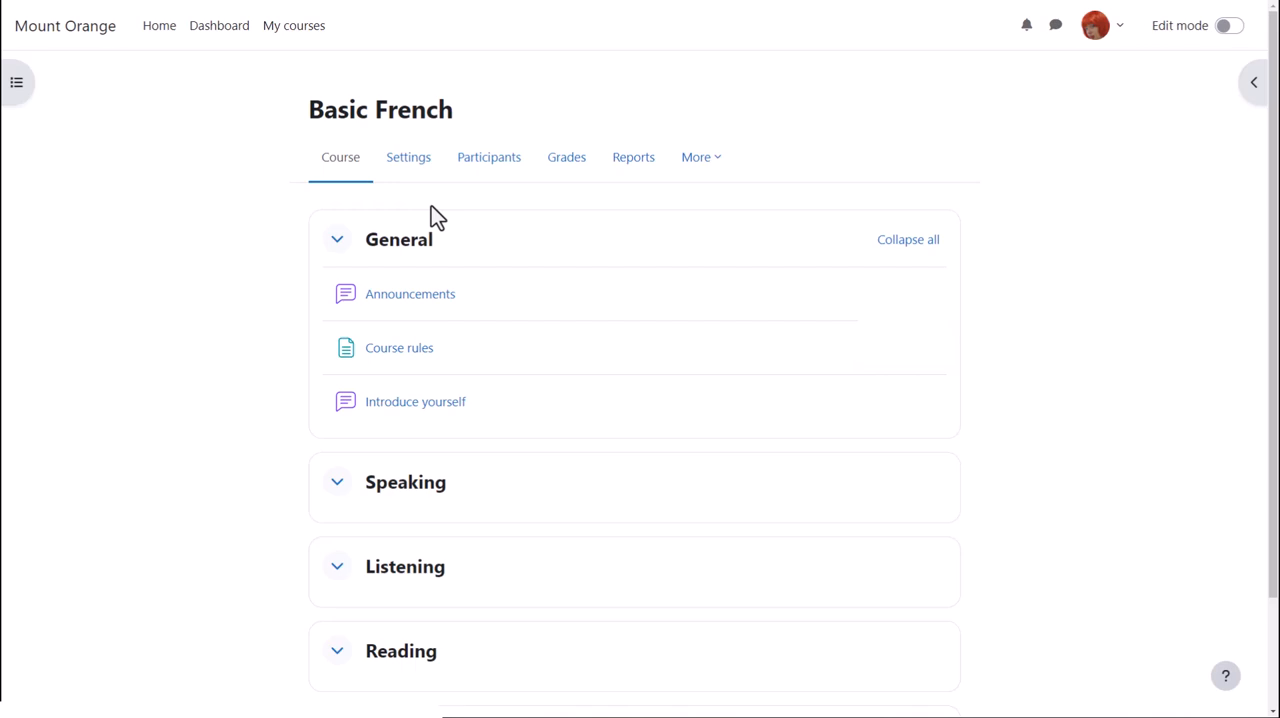
mouse_move(408, 157)
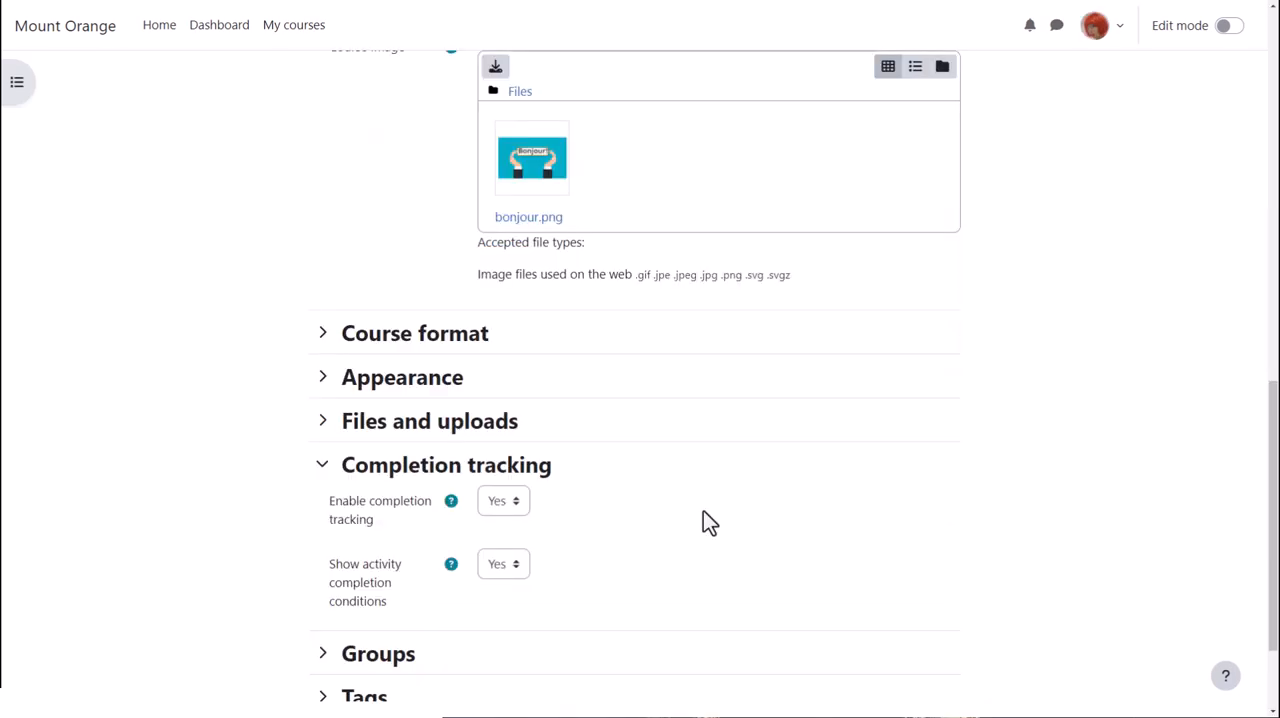
mouse_move(548, 527)
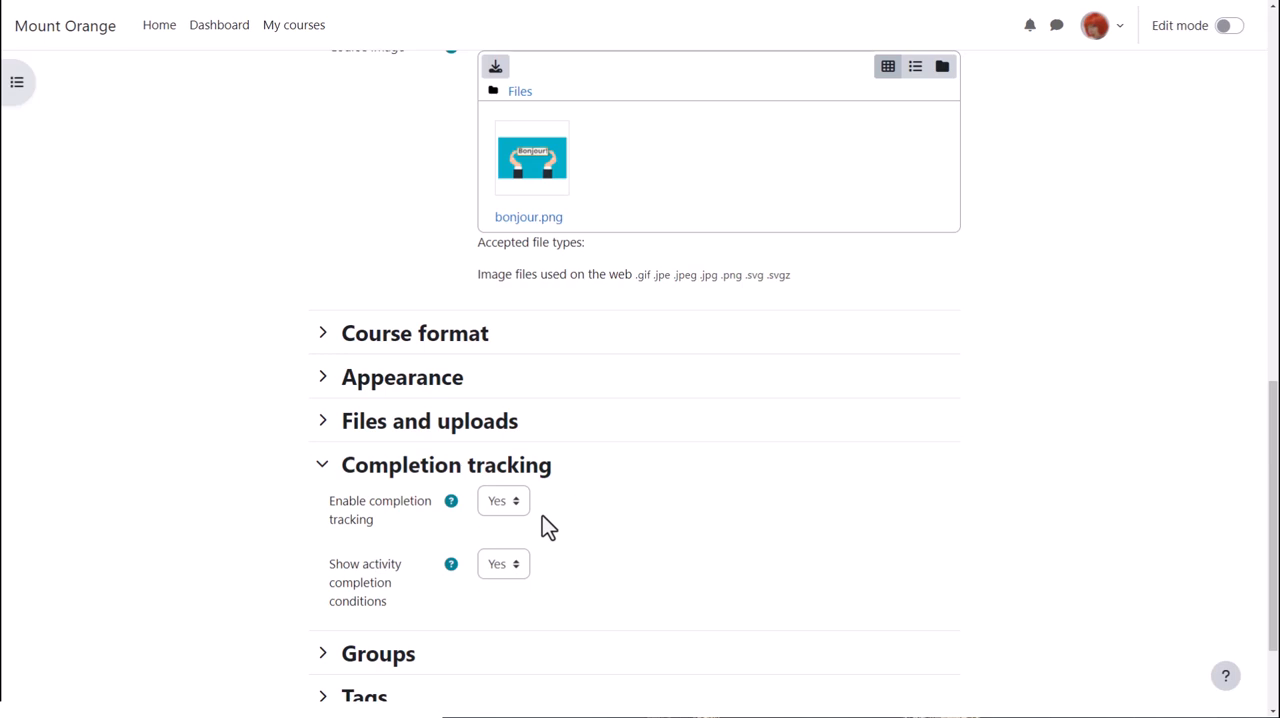
mouse_move(545, 563)
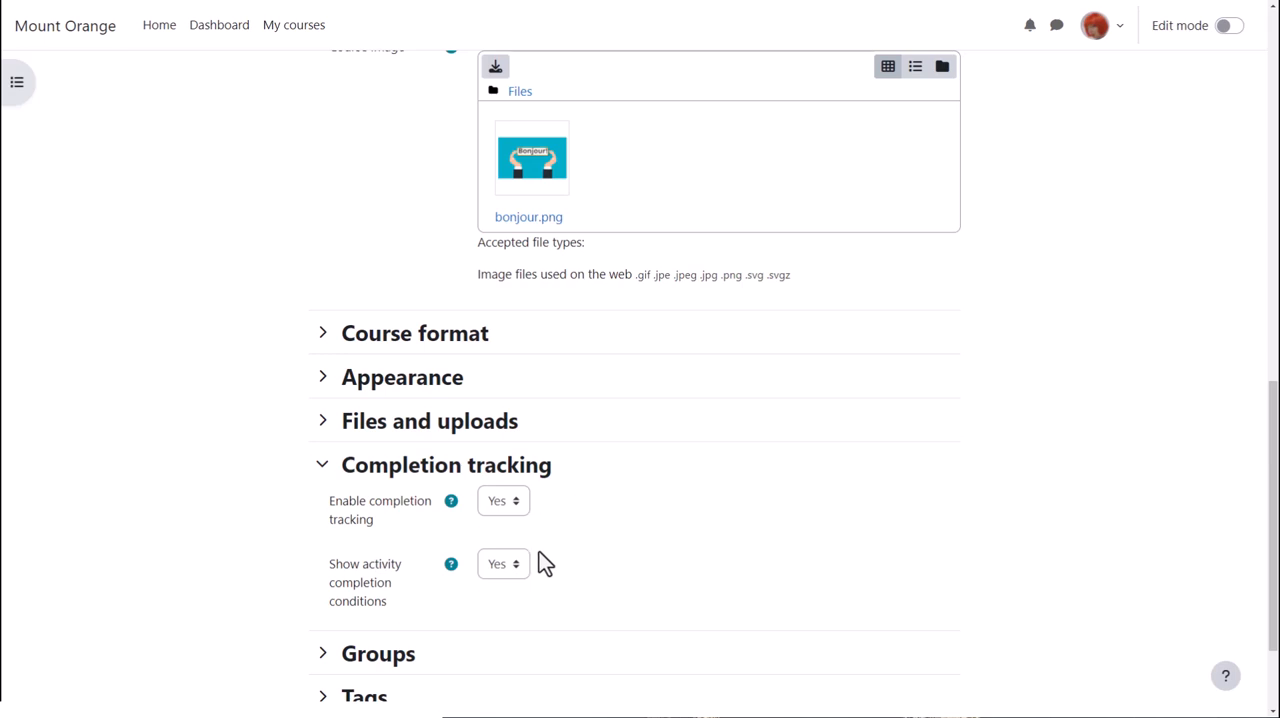
mouse_move(538, 570)
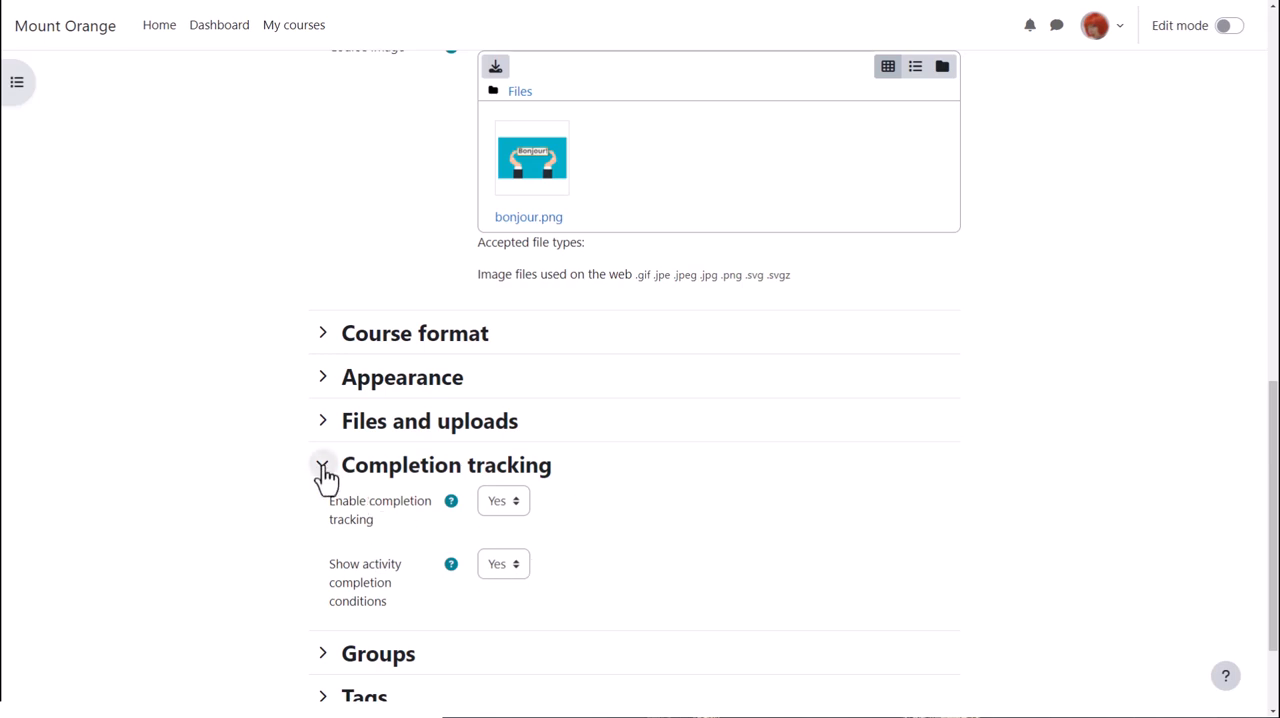
Collapse the Completion tracking options, review Appearance, and save the Basic French settings
left_click(323, 464)
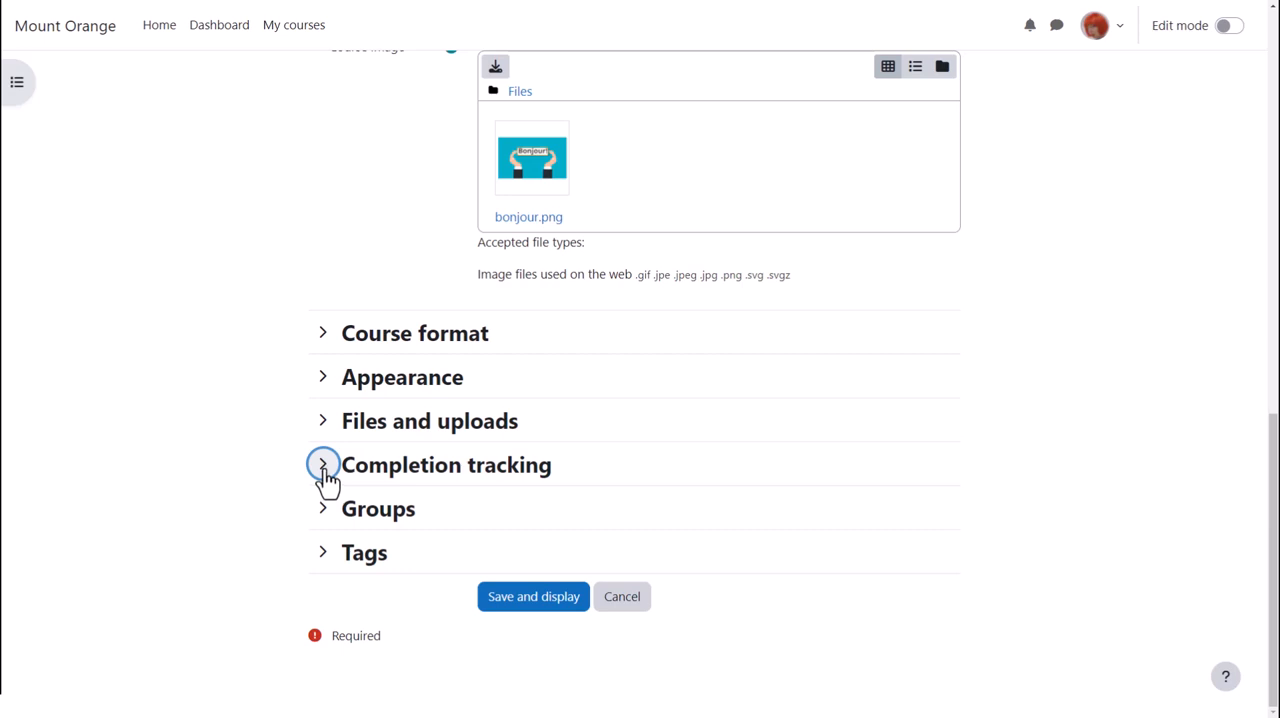
left_click(322, 377)
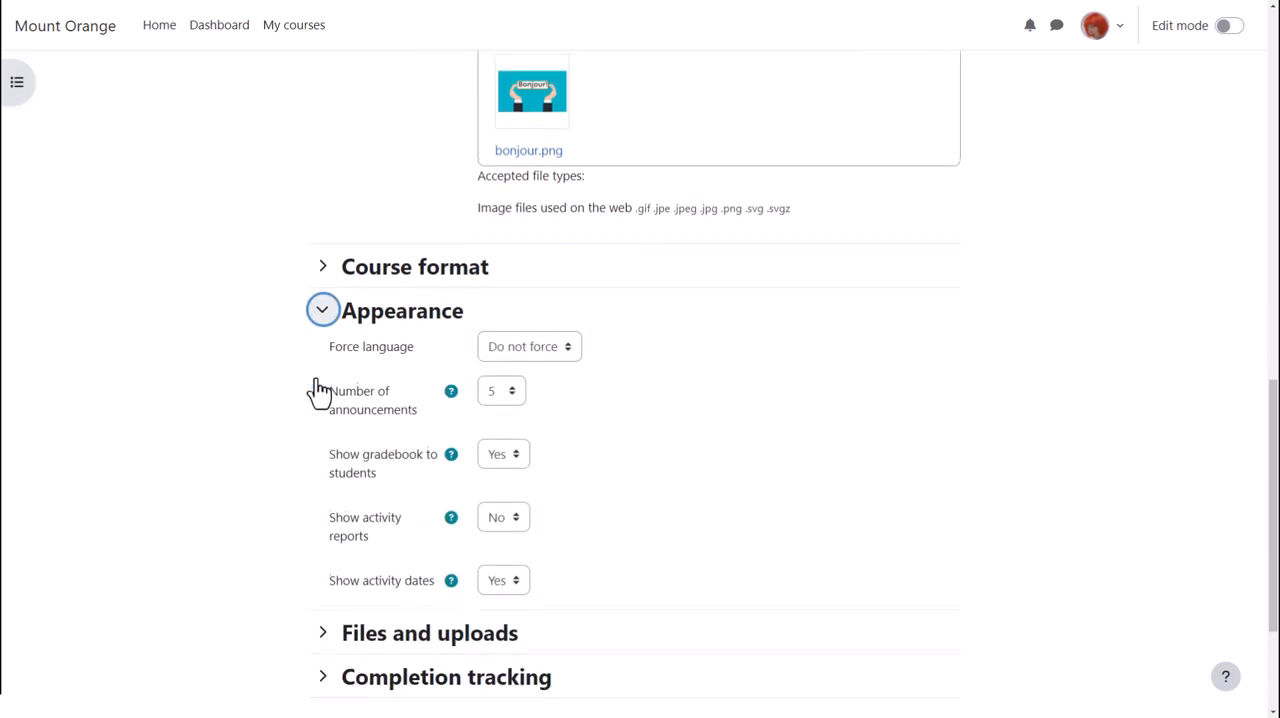
scroll("down", 3)
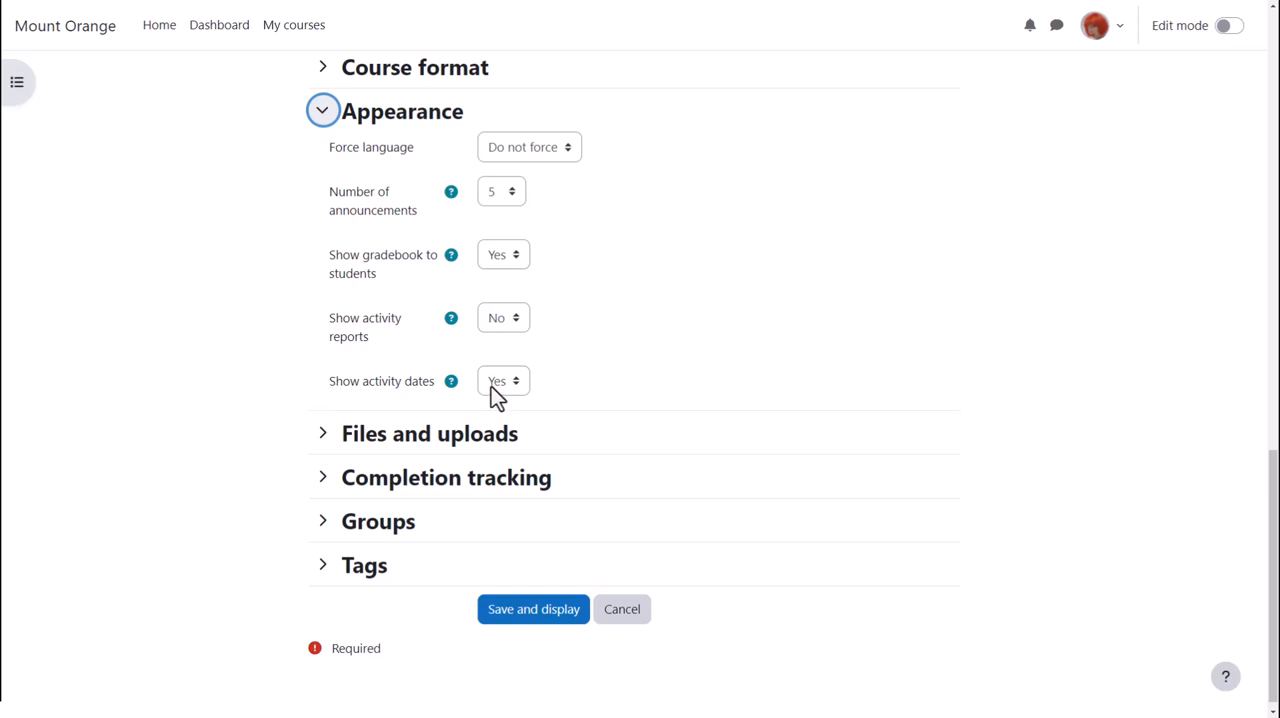
mouse_move(498, 403)
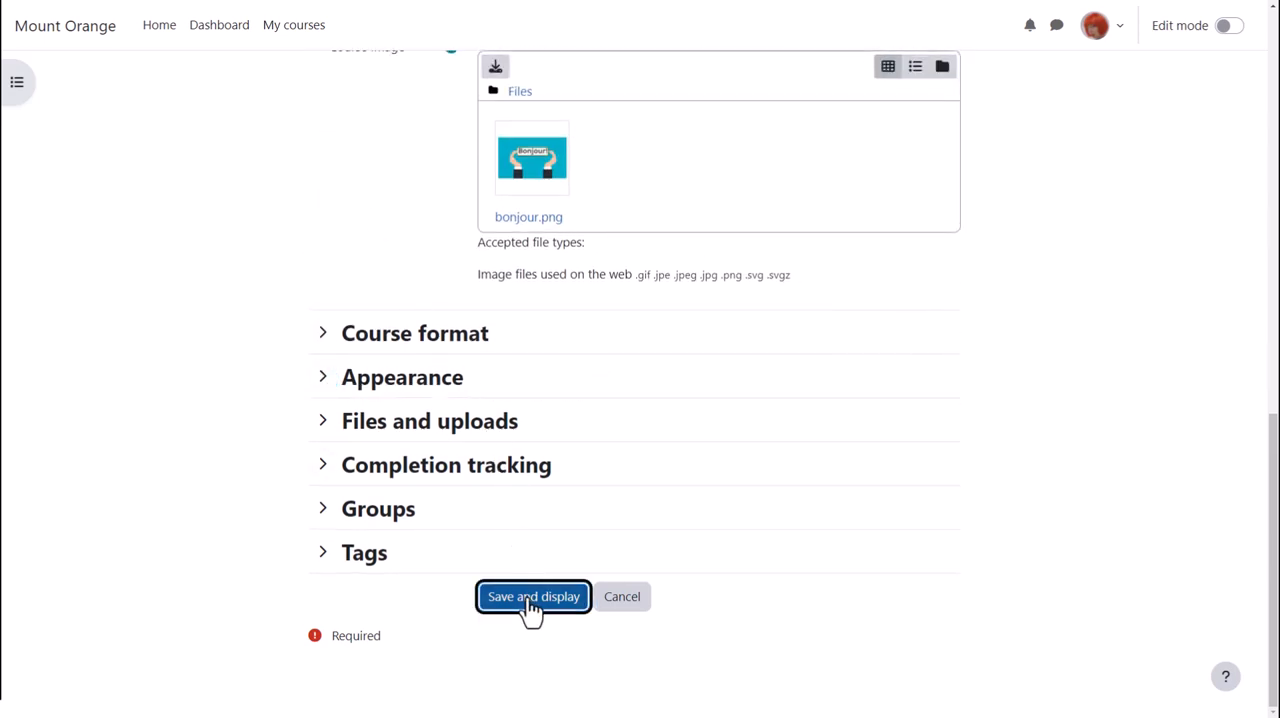
left_click(533, 596)
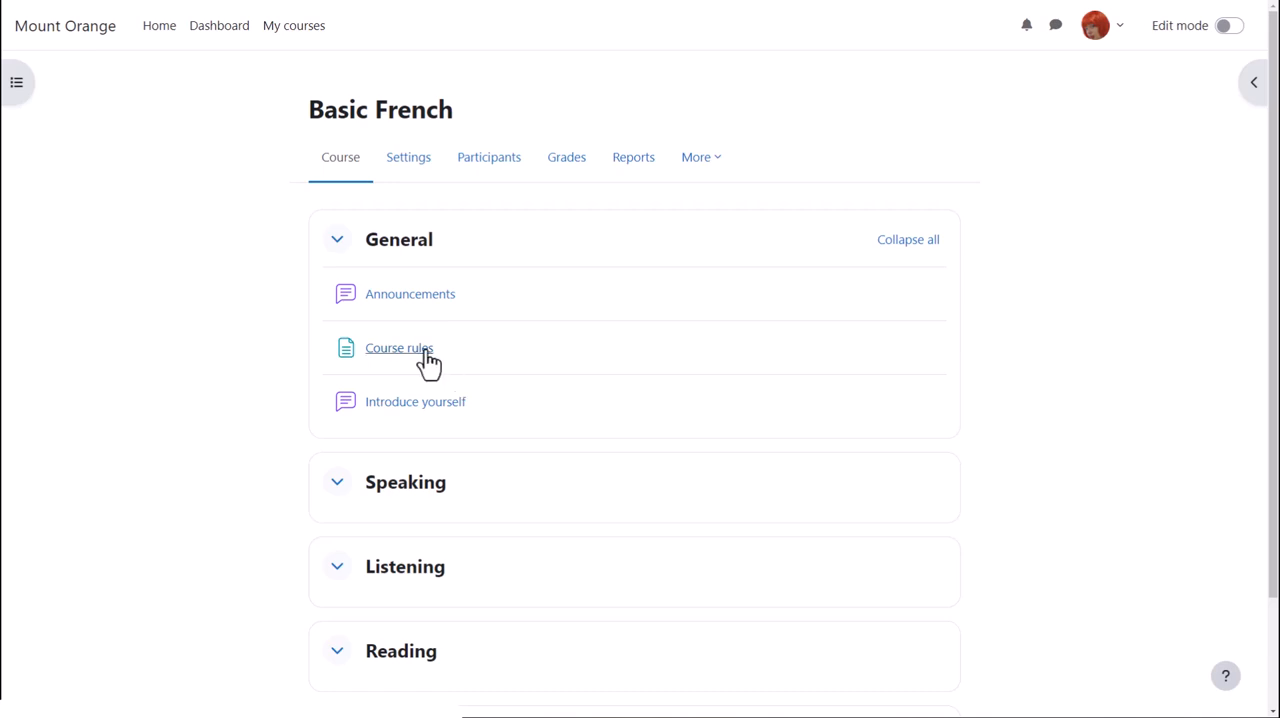
Open the Course rules settings and switch completion to custom requirements
left_click(398, 347)
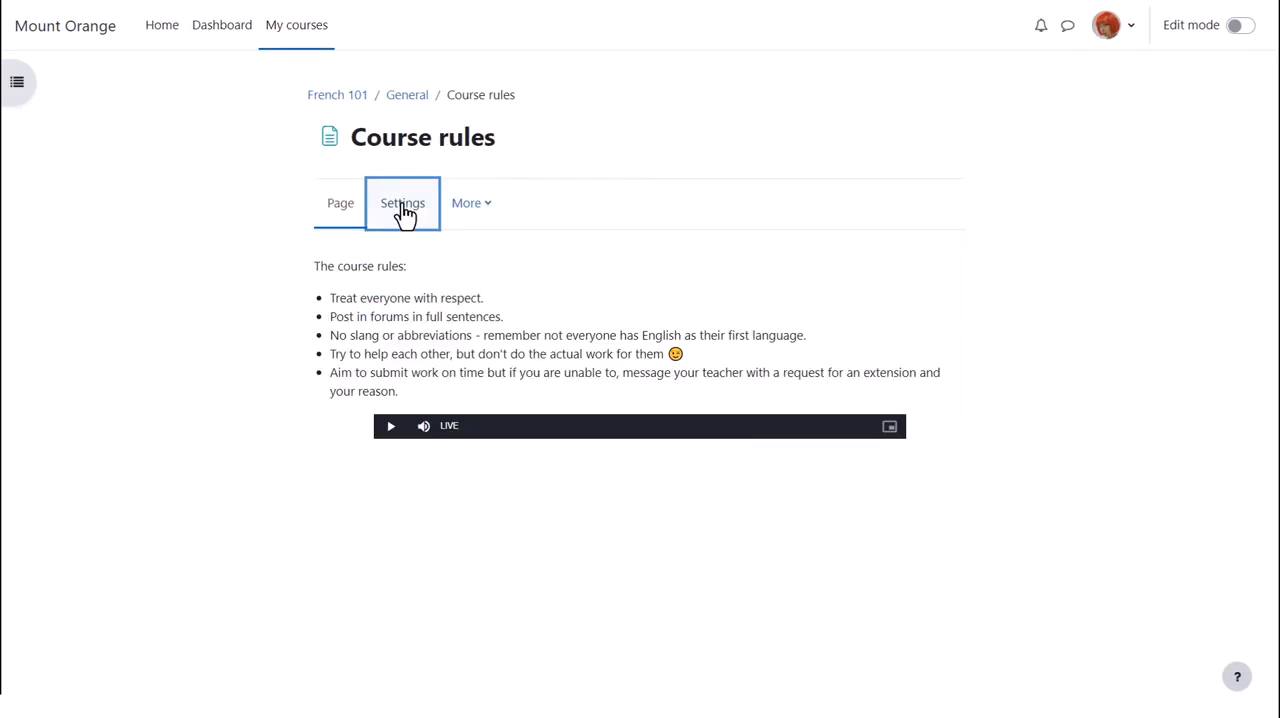
left_click(402, 203)
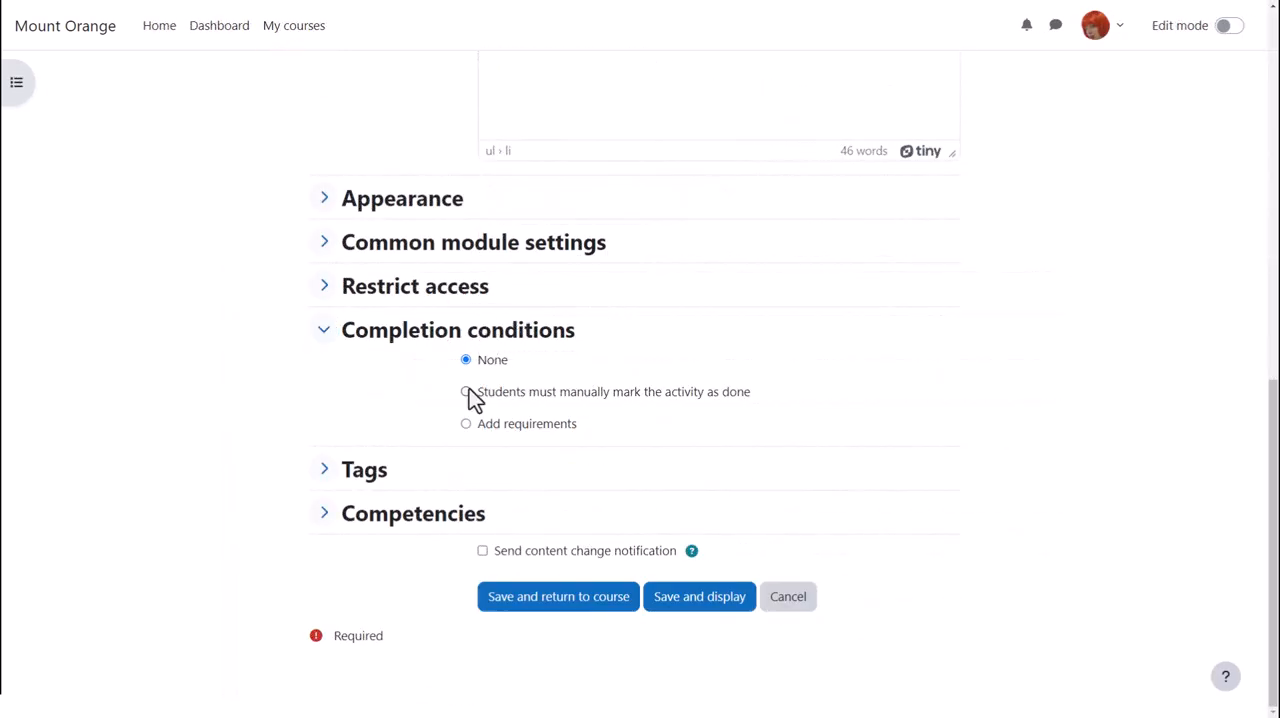
mouse_move(466, 424)
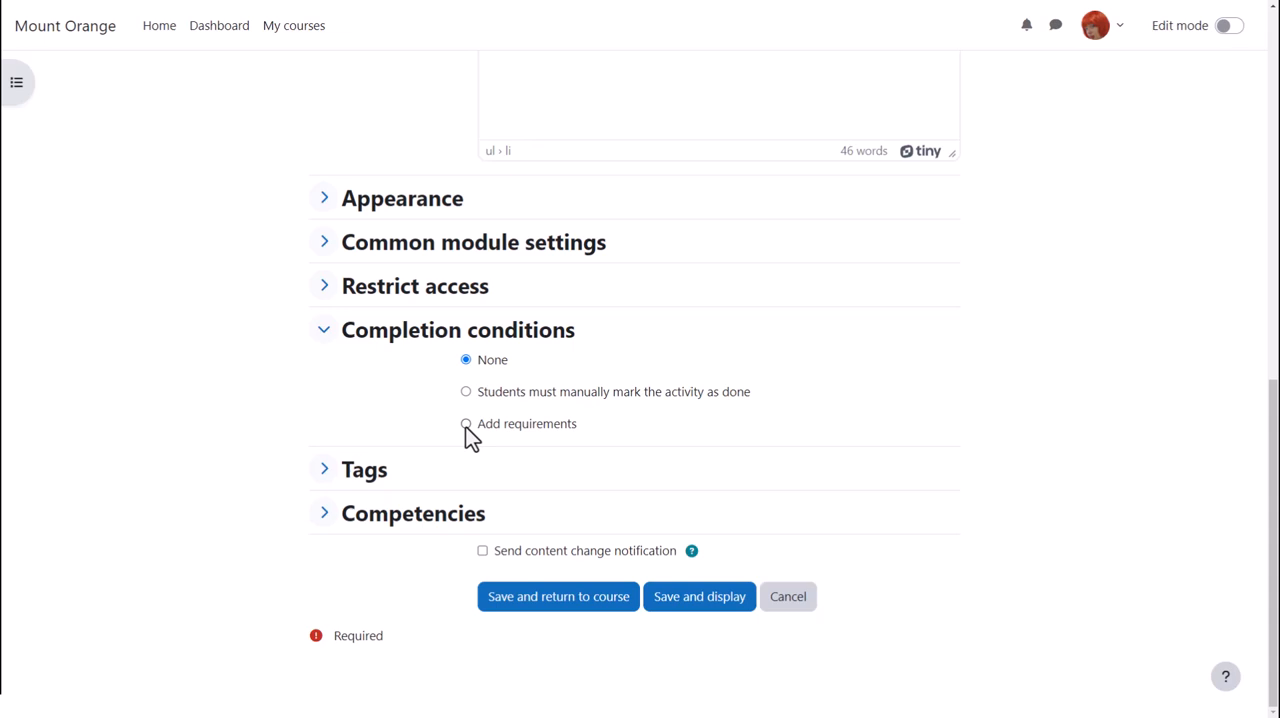
left_click(465, 423)
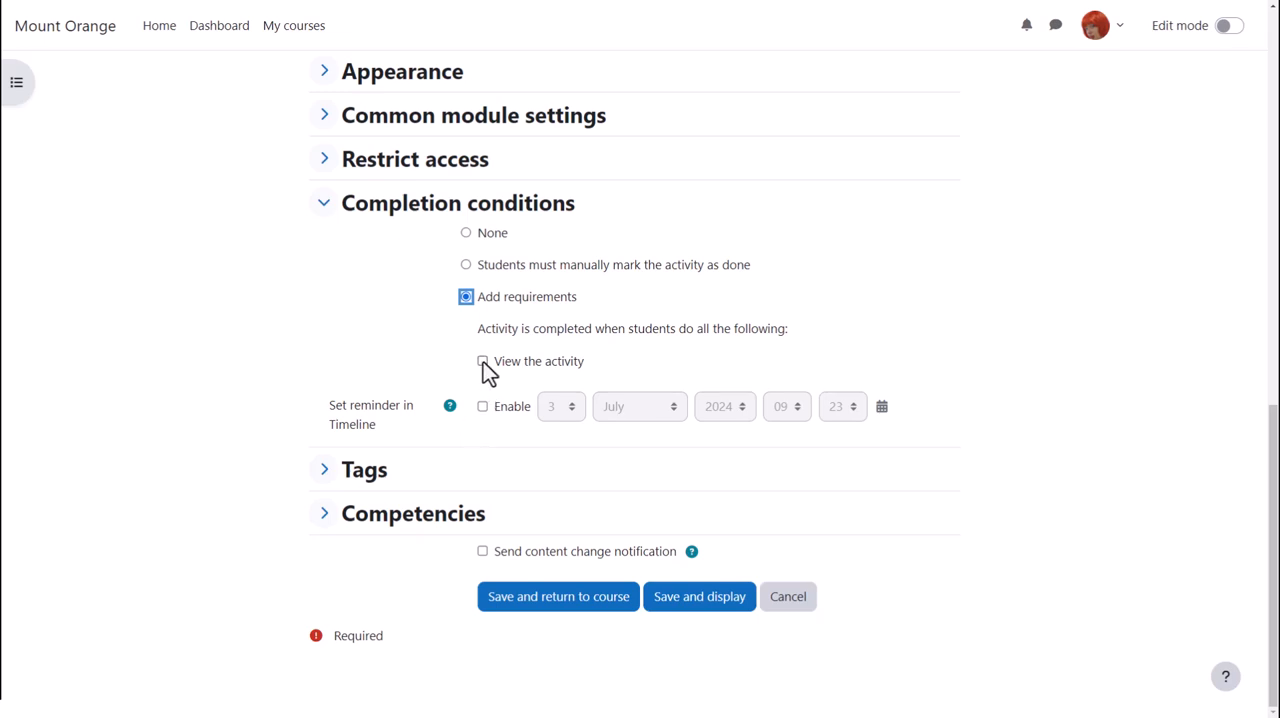
Require viewing Course rules, add a Timeline reminder on day 10, and save
left_click(483, 406)
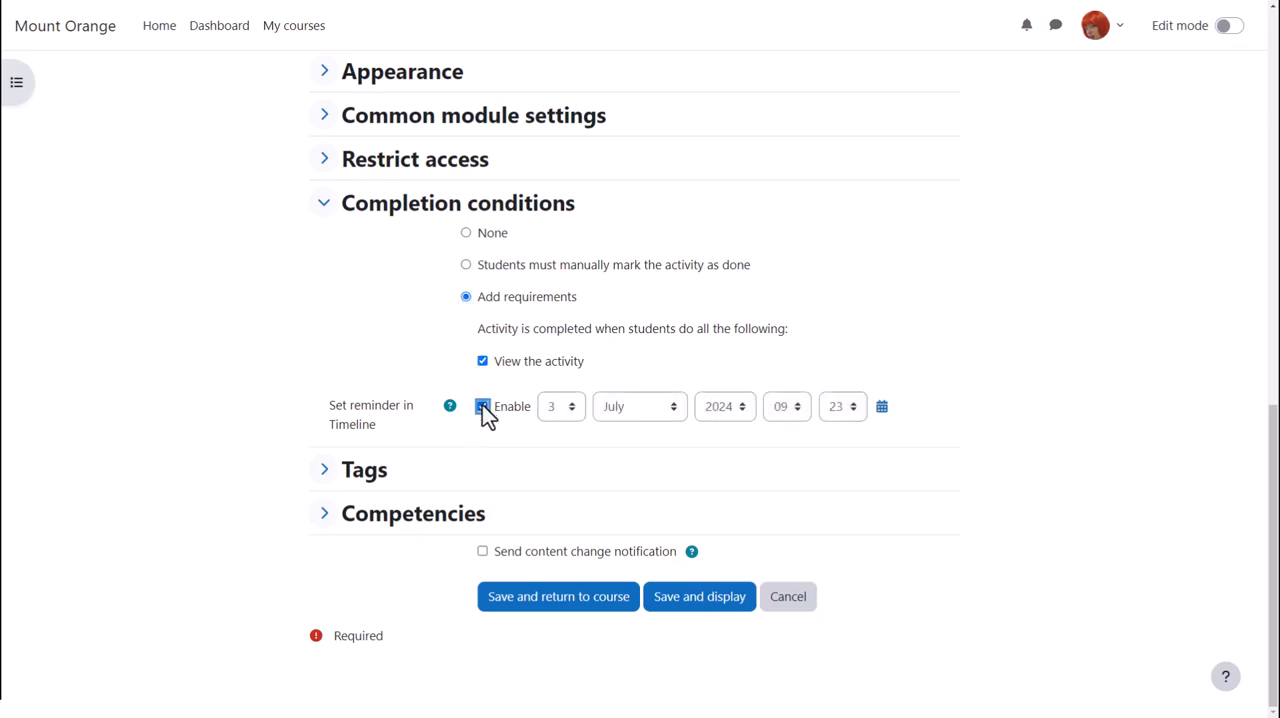
left_click(560, 406)
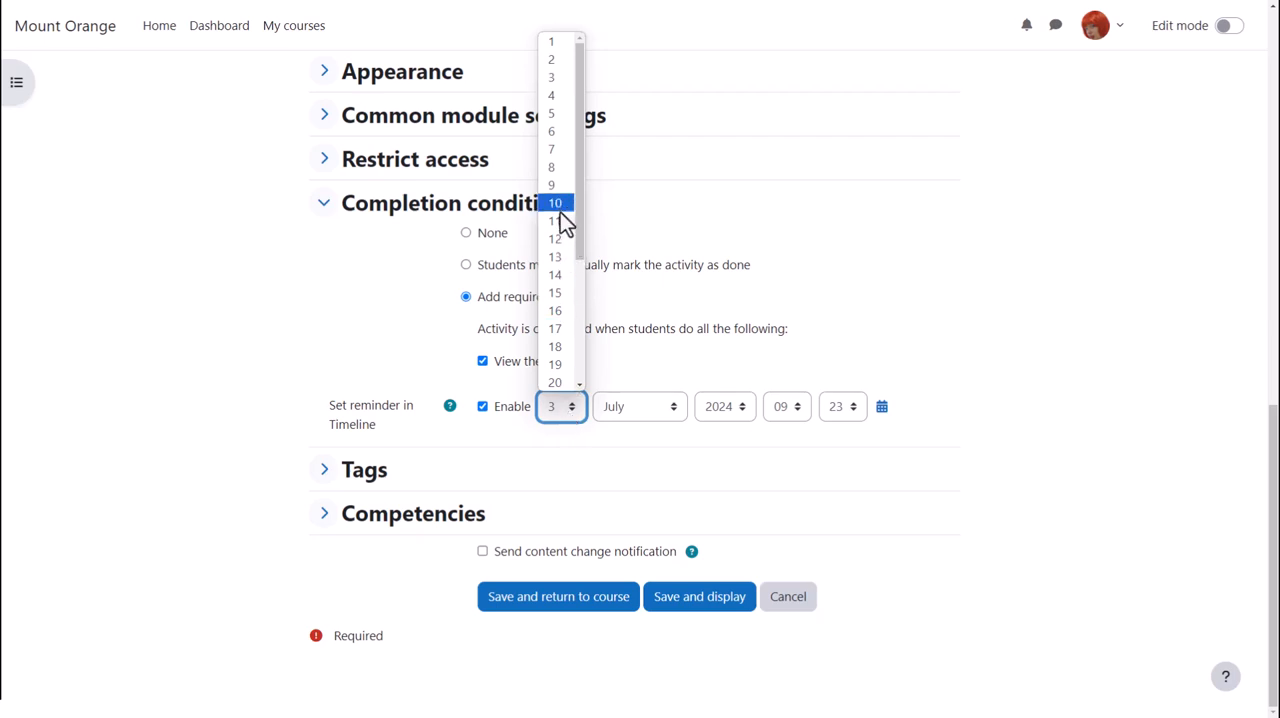
left_click(554, 202)
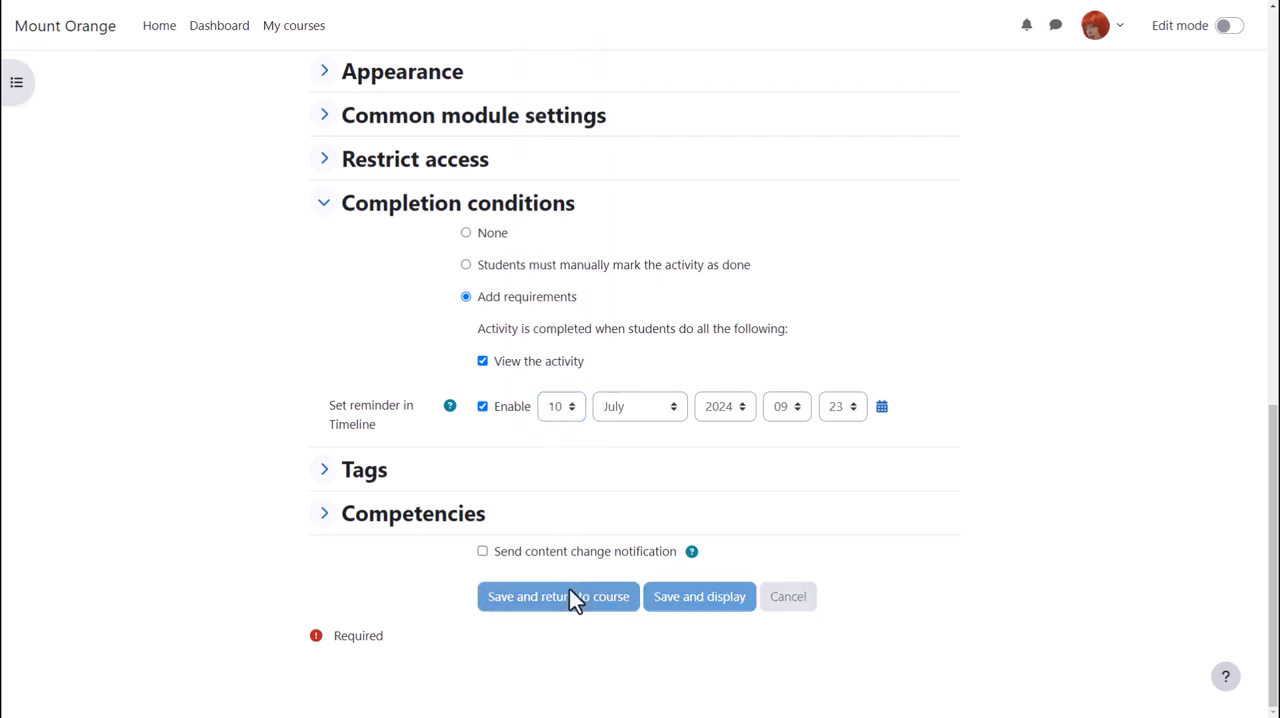
left_click(557, 596)
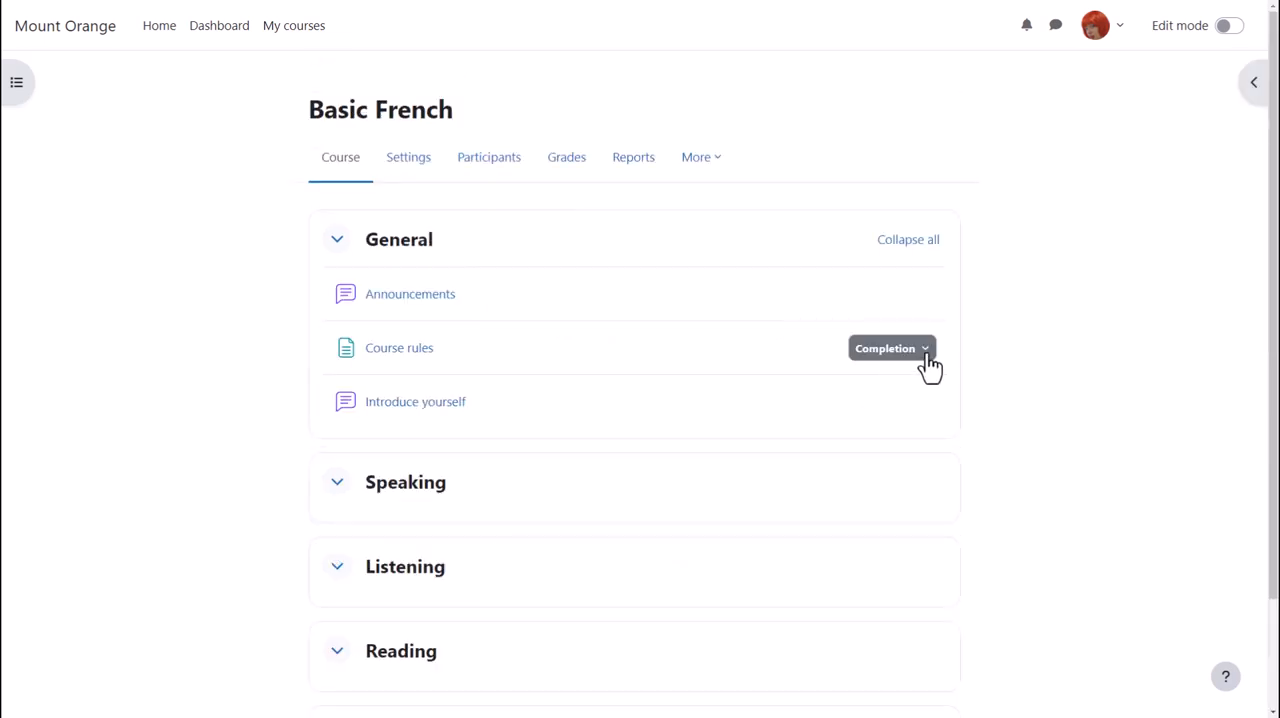
left_click(886, 348)
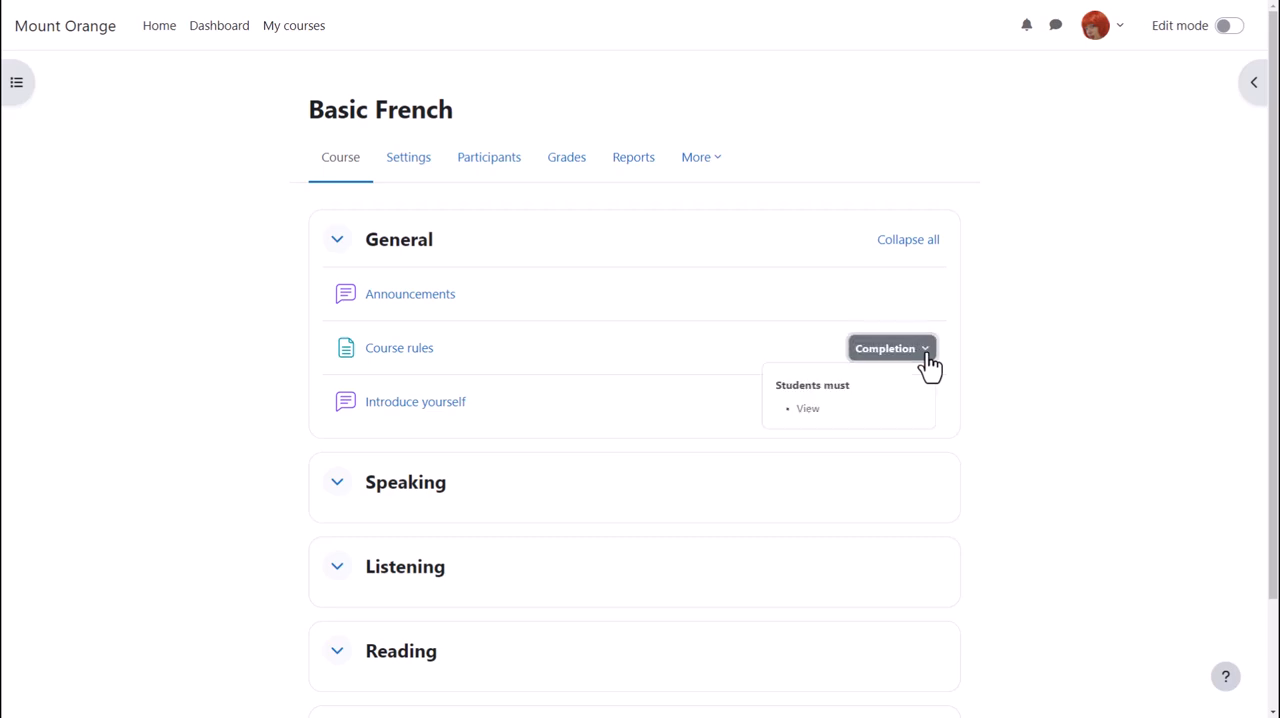
left_click(1226, 25)
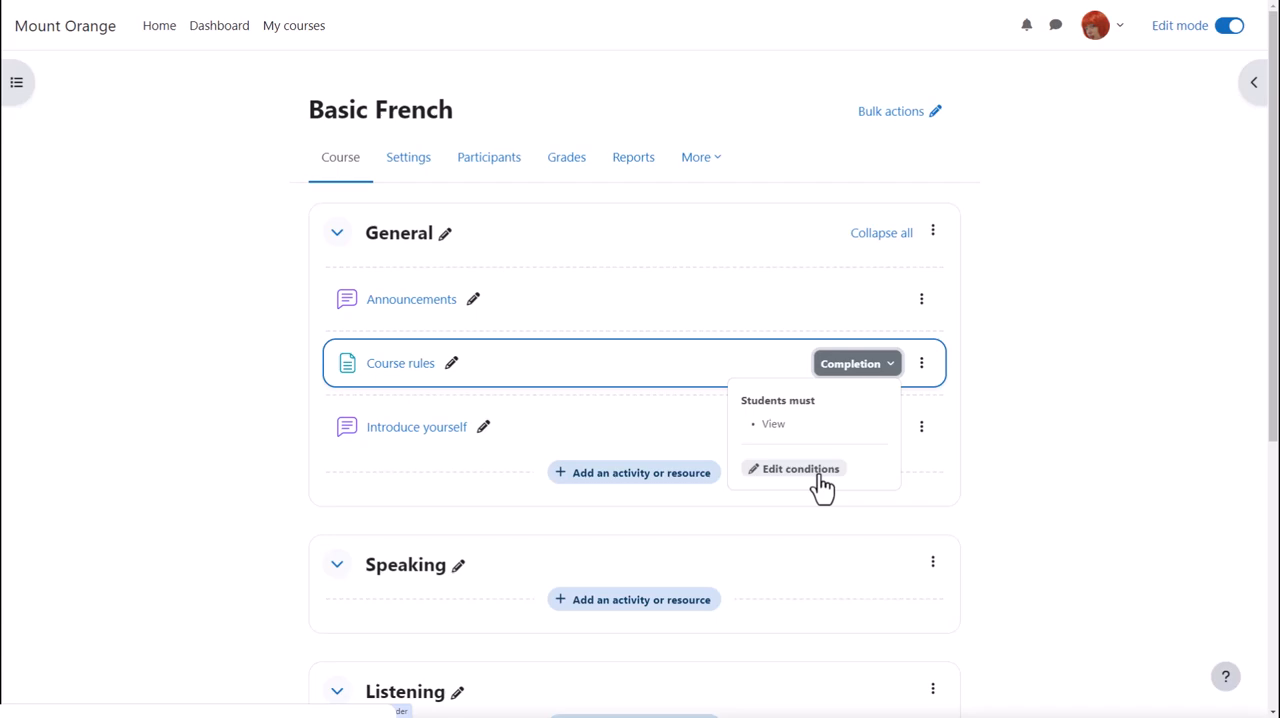
left_click(1227, 25)
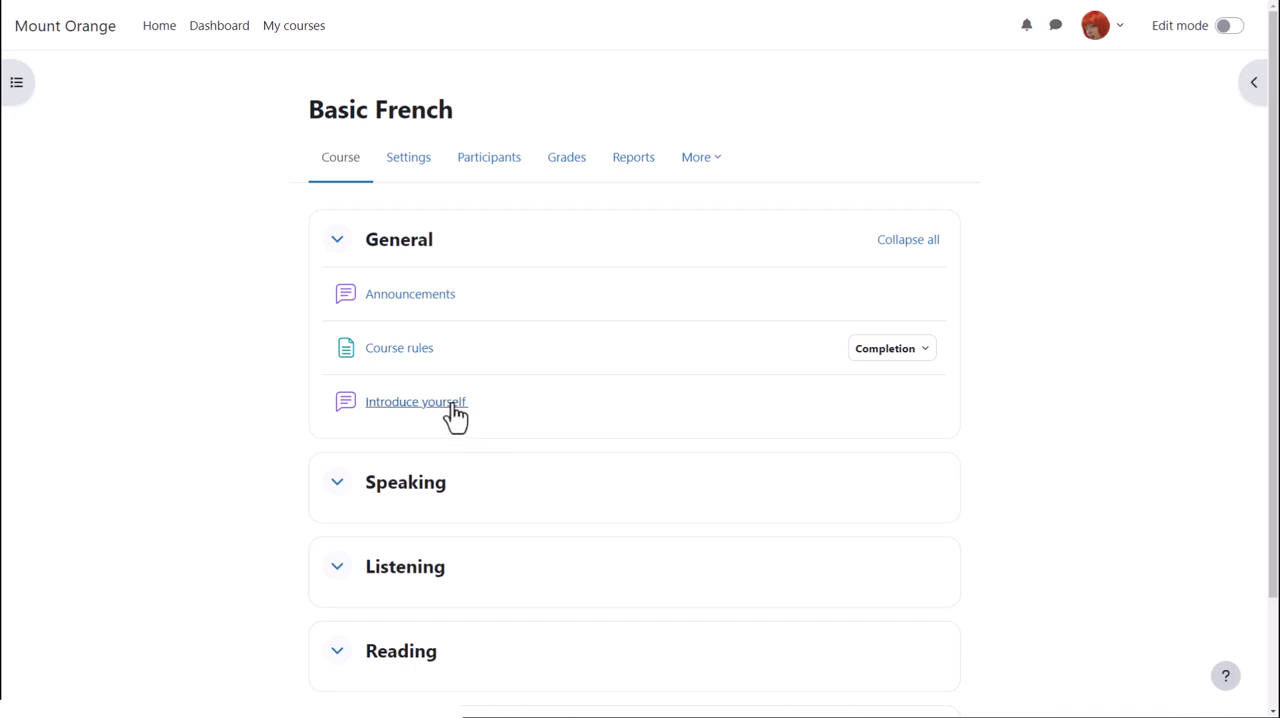
Require at least one discussion or reply to complete Introduce yourself, and save
left_click(415, 401)
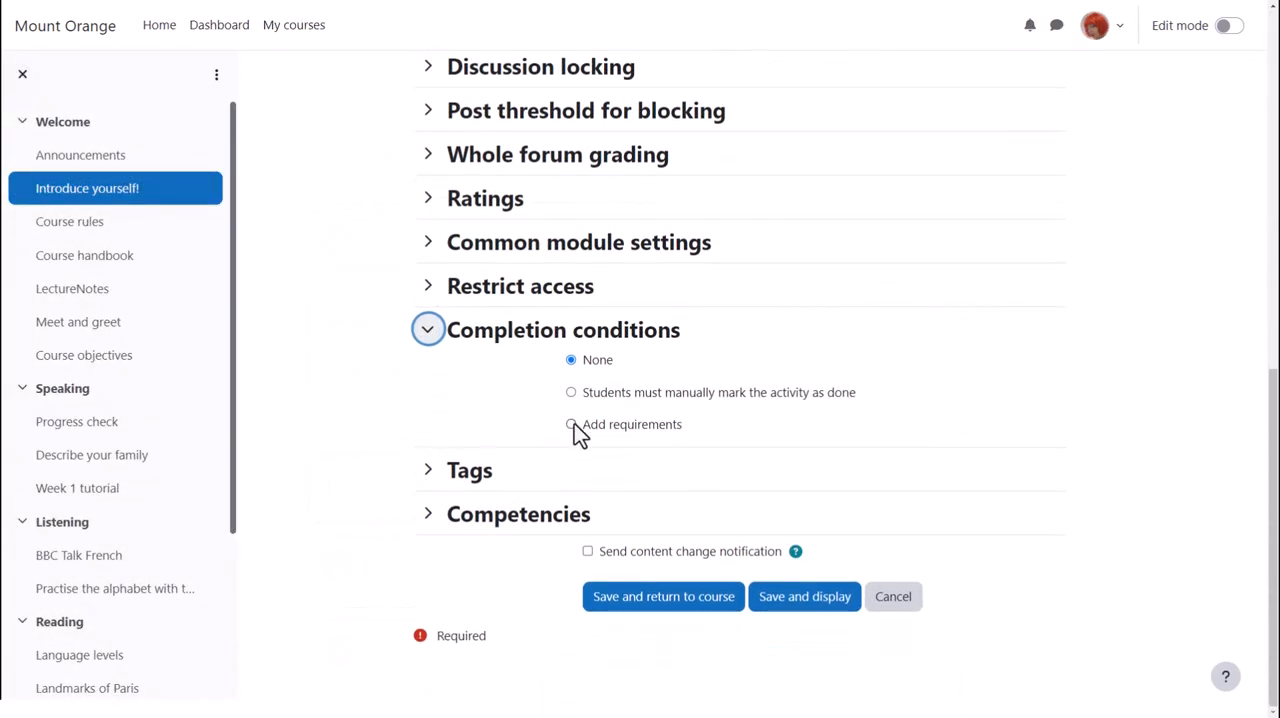
left_click(571, 424)
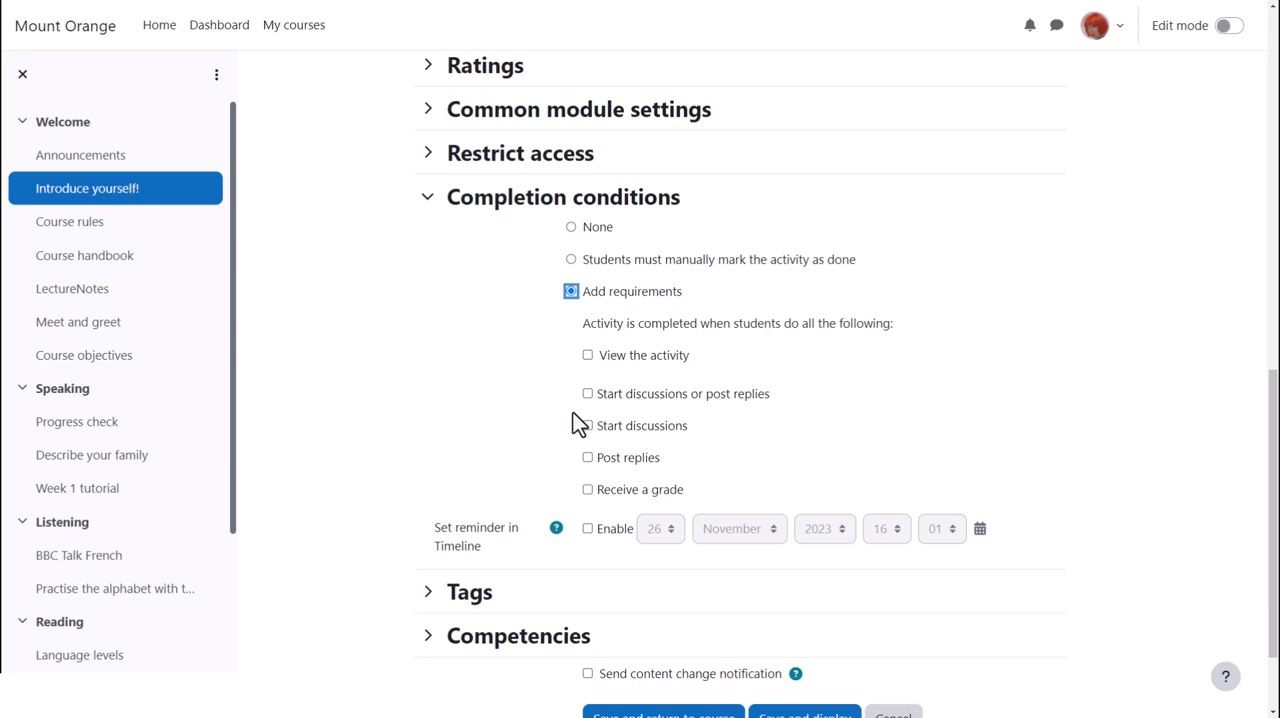
mouse_move(586, 429)
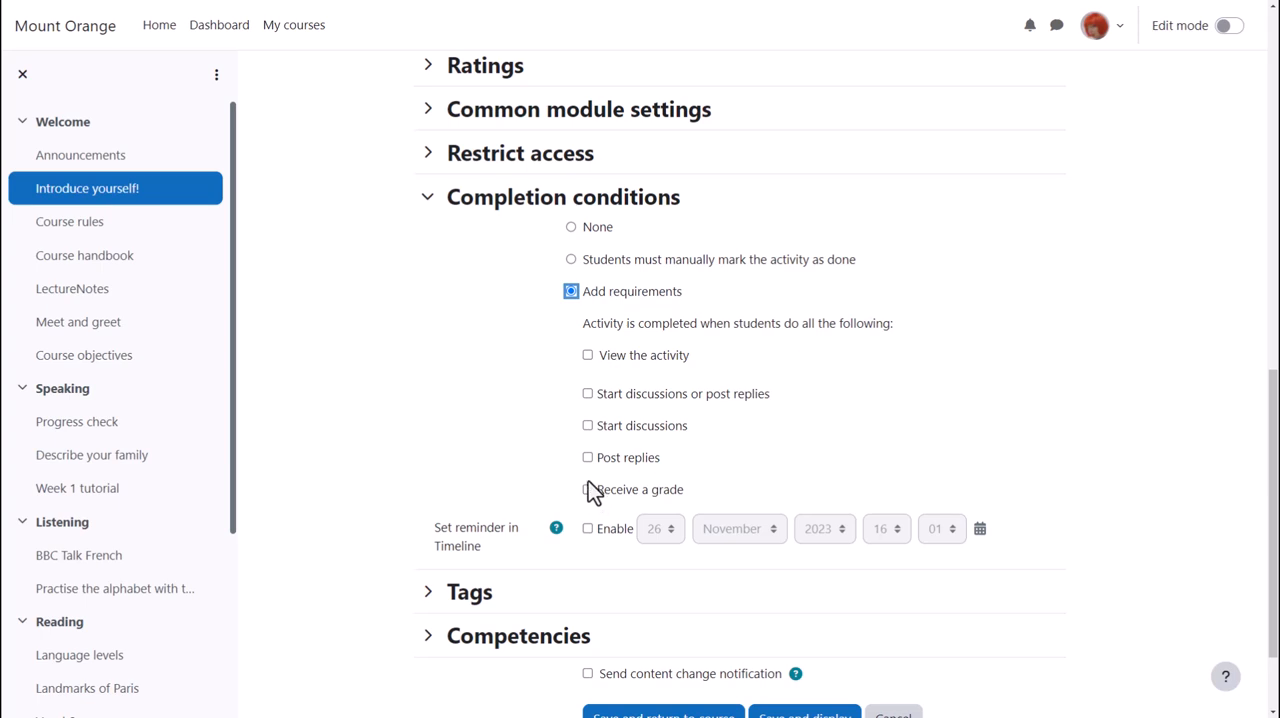
left_click(588, 393)
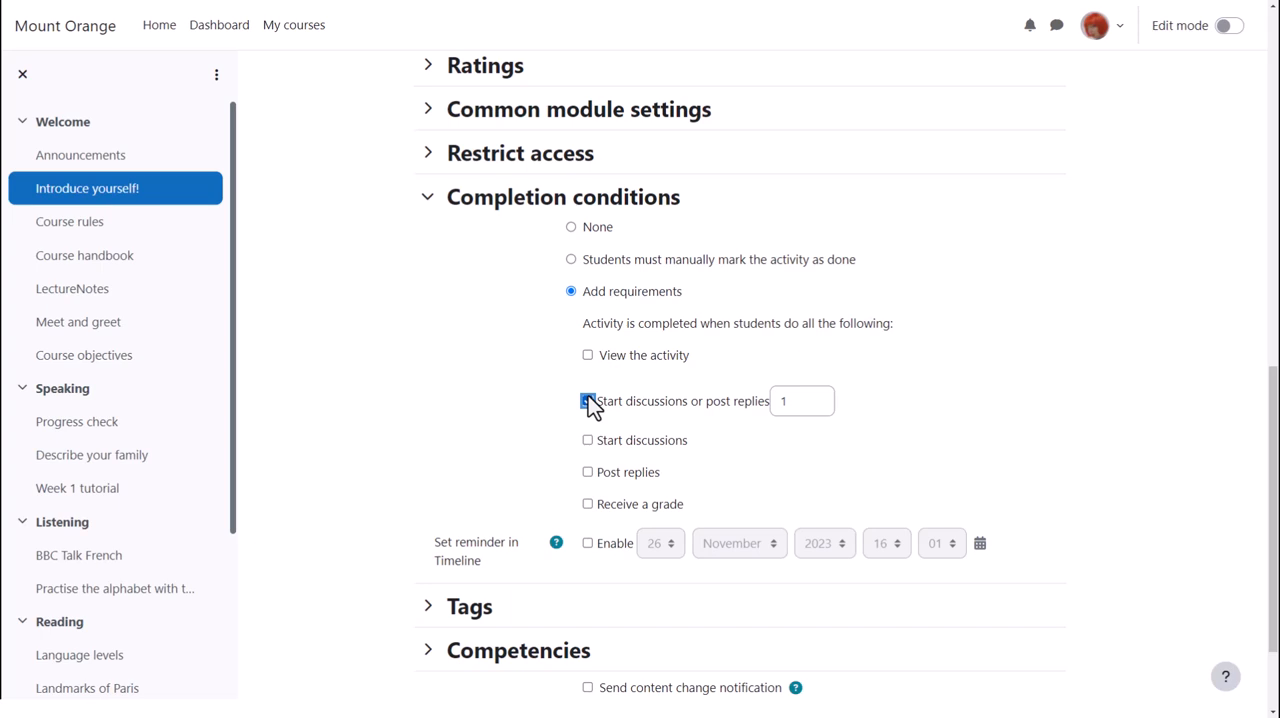
left_click(587, 401)
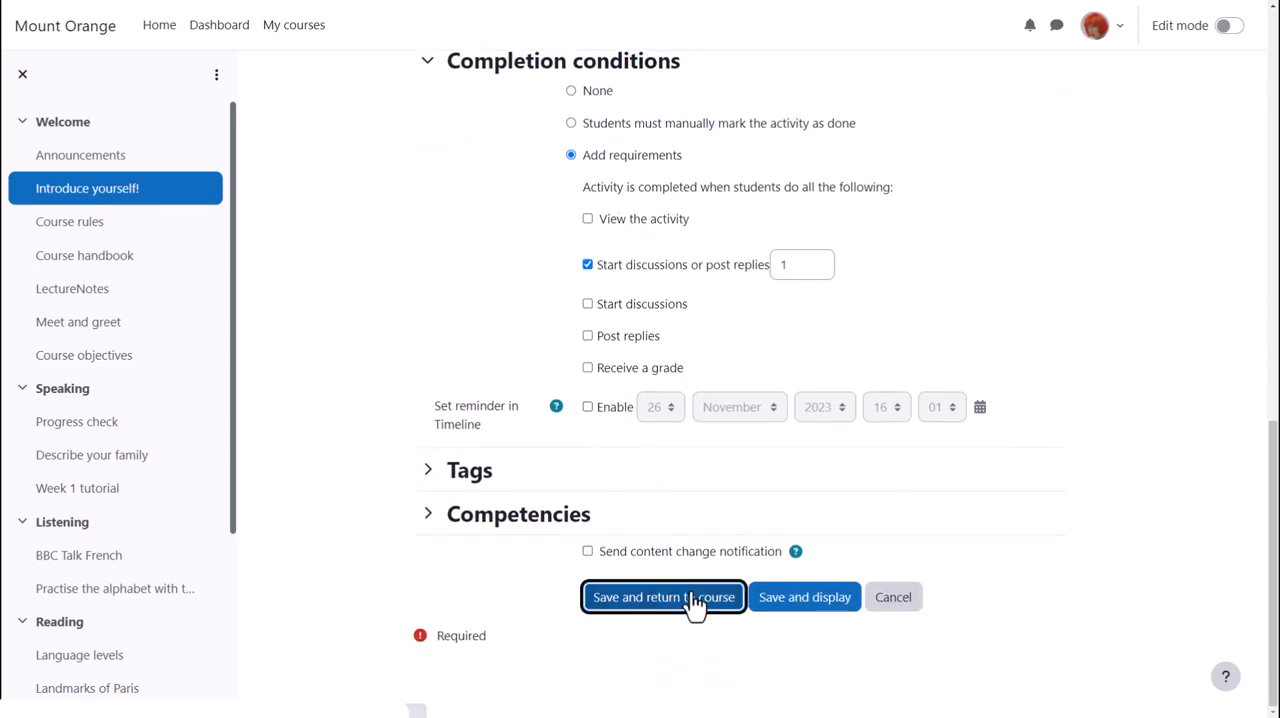
left_click(663, 596)
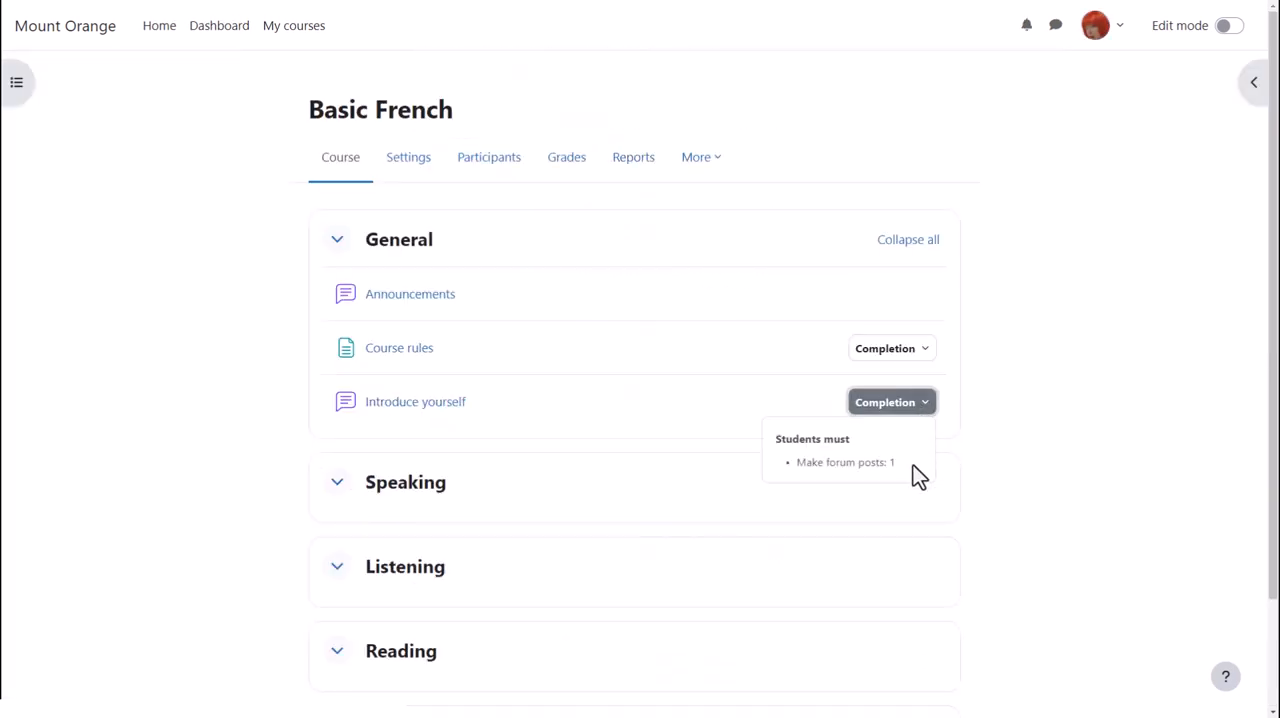
mouse_move(947, 461)
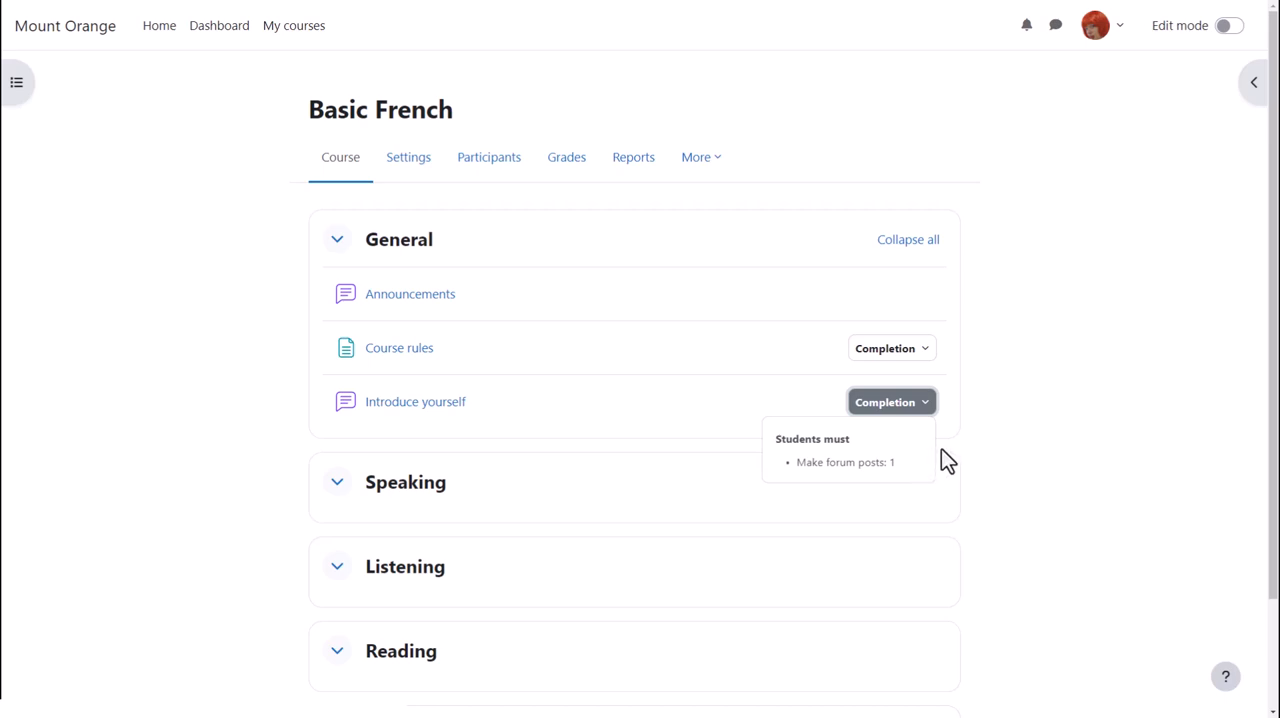
left_click(700, 157)
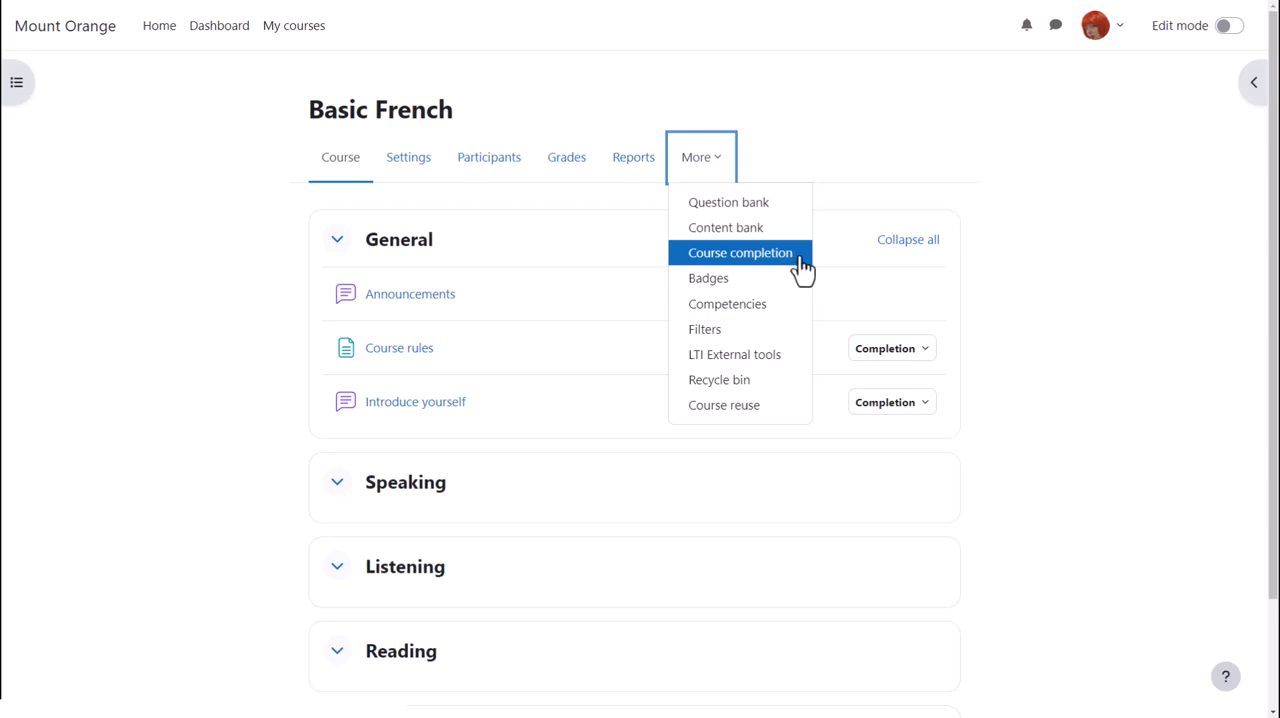
Open Course completion settings and expand its completion-pages dropdown
left_click(739, 252)
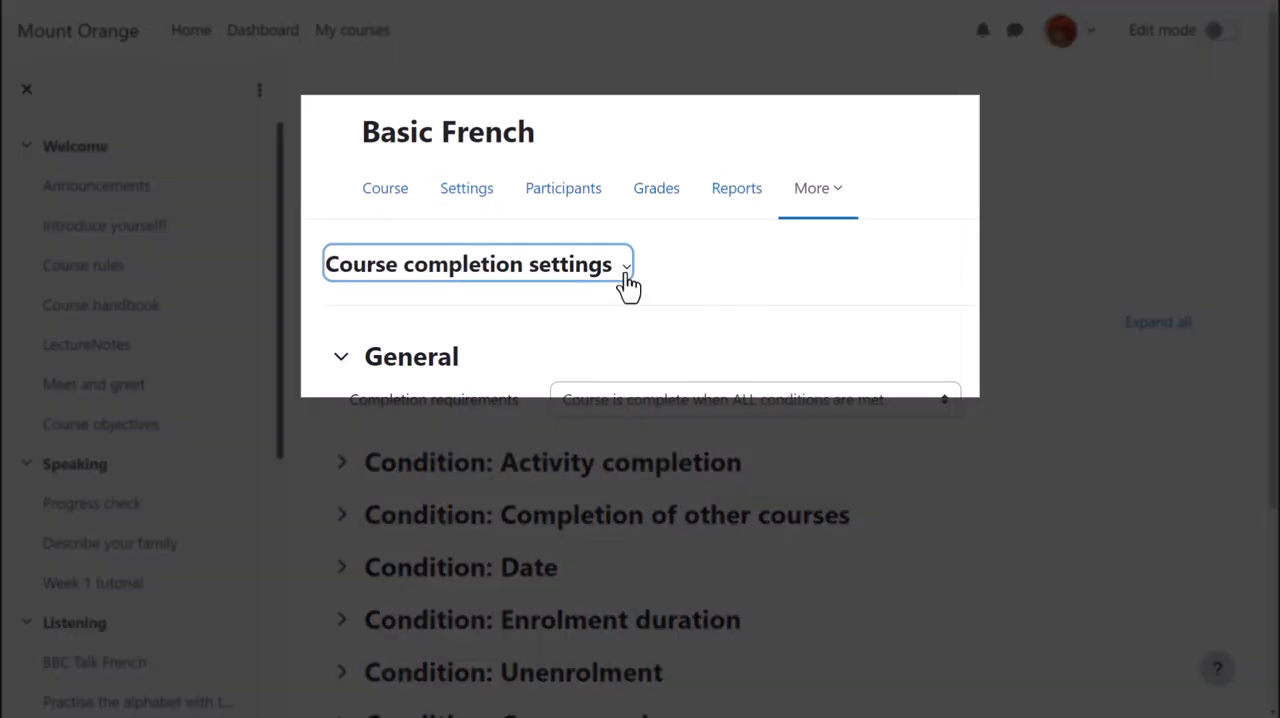
left_click(477, 263)
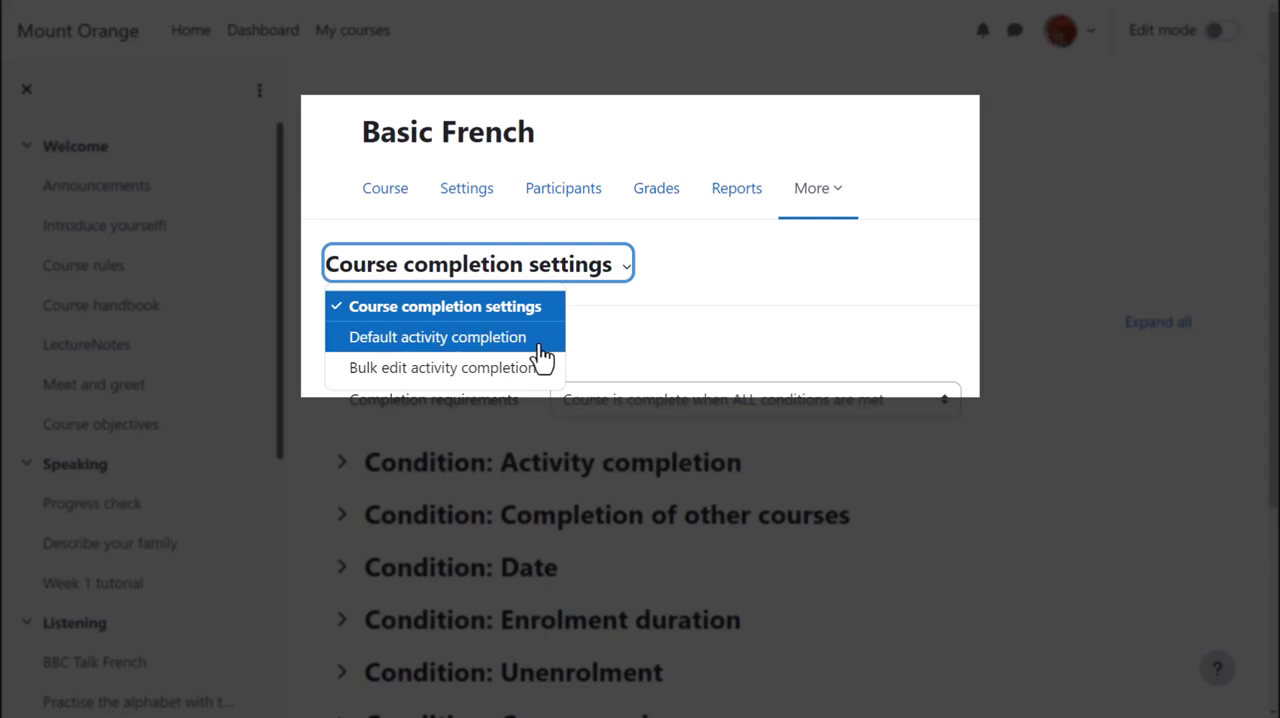
mouse_move(440, 367)
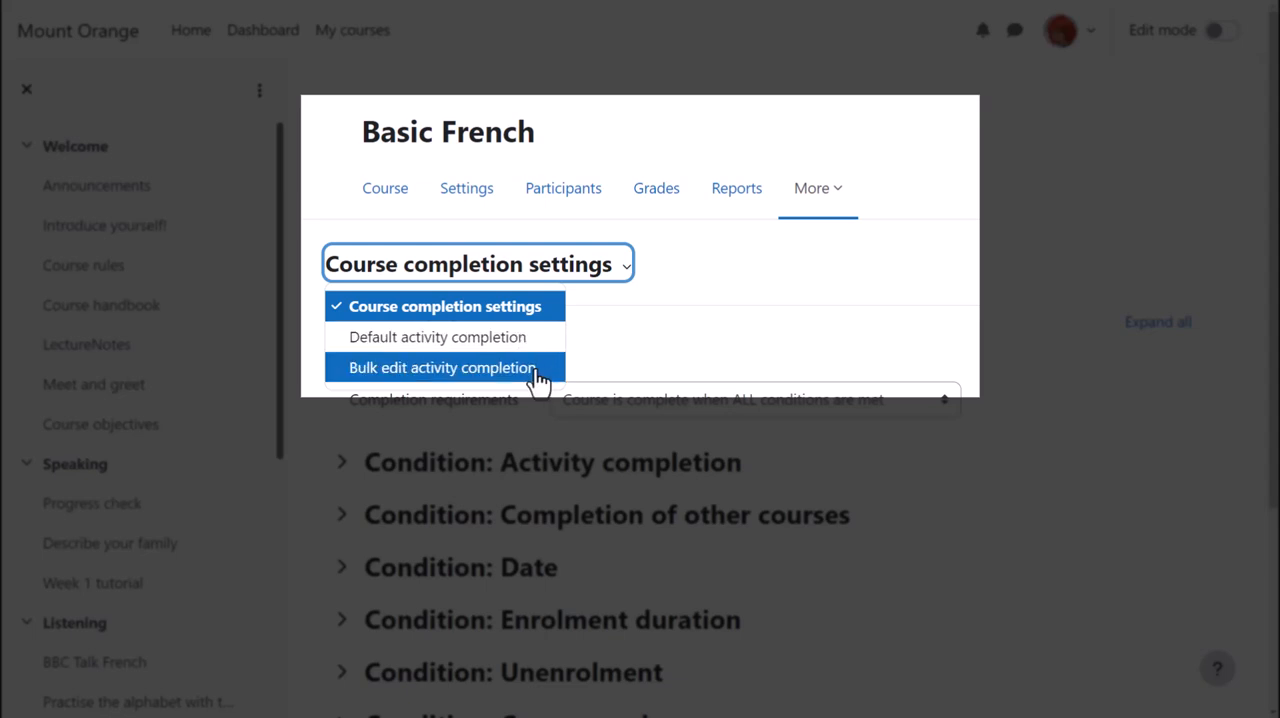